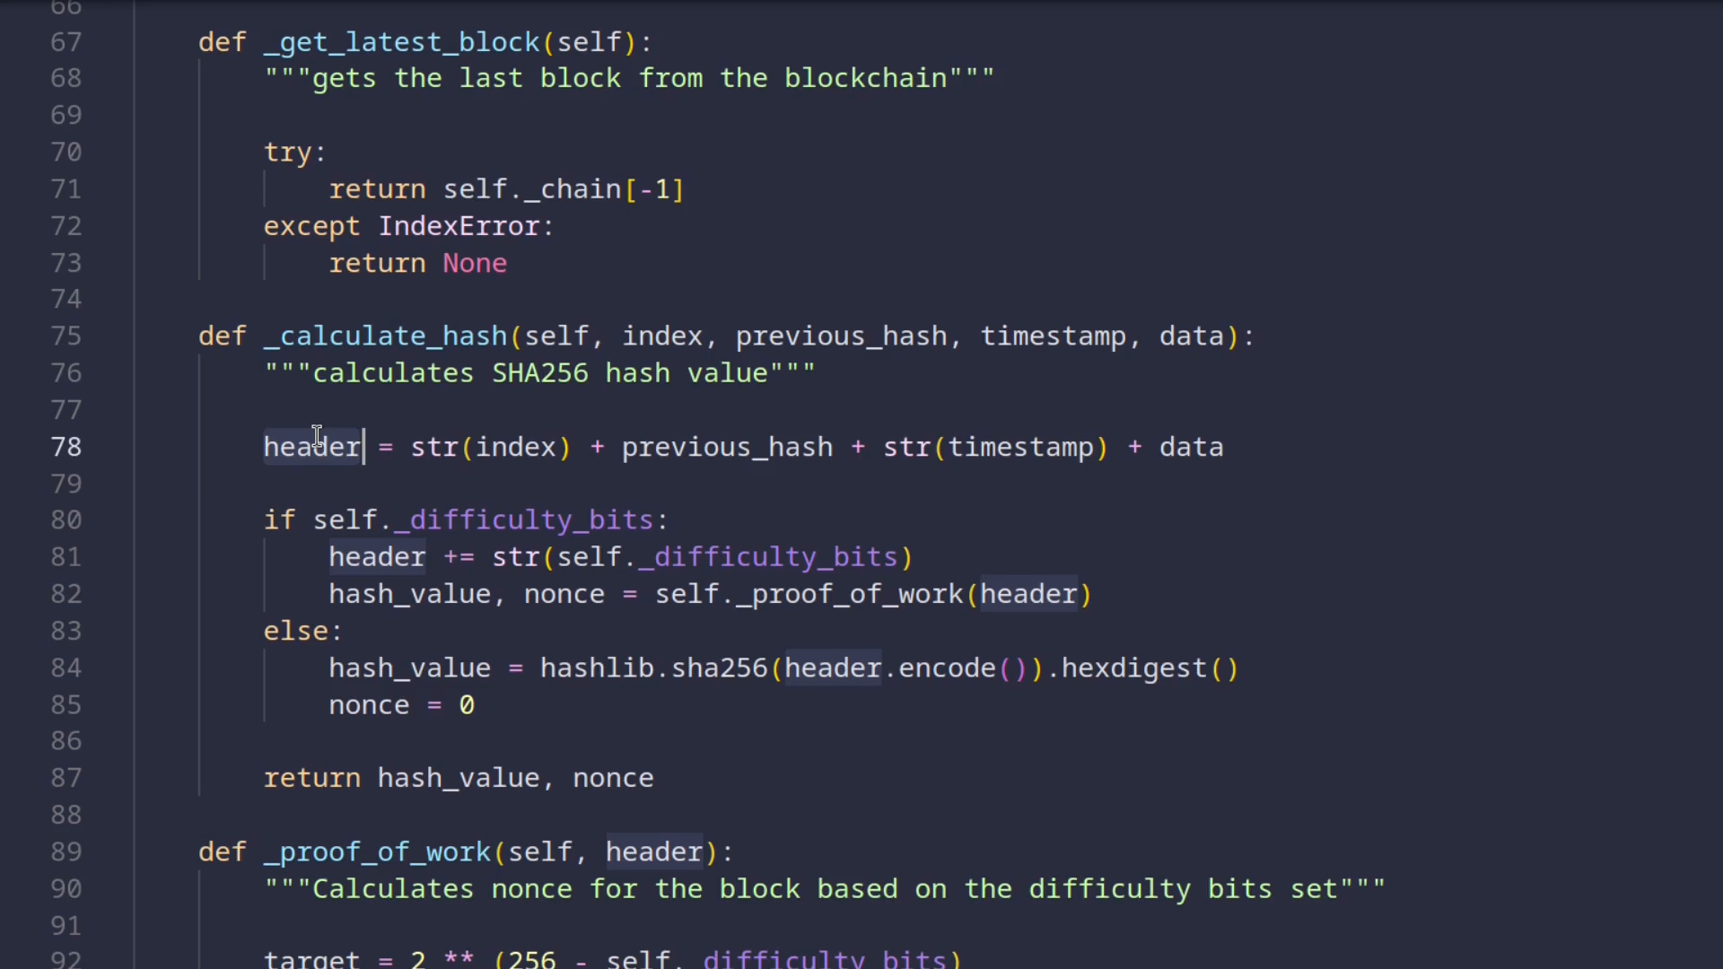
pyautogui.scroll(-3)
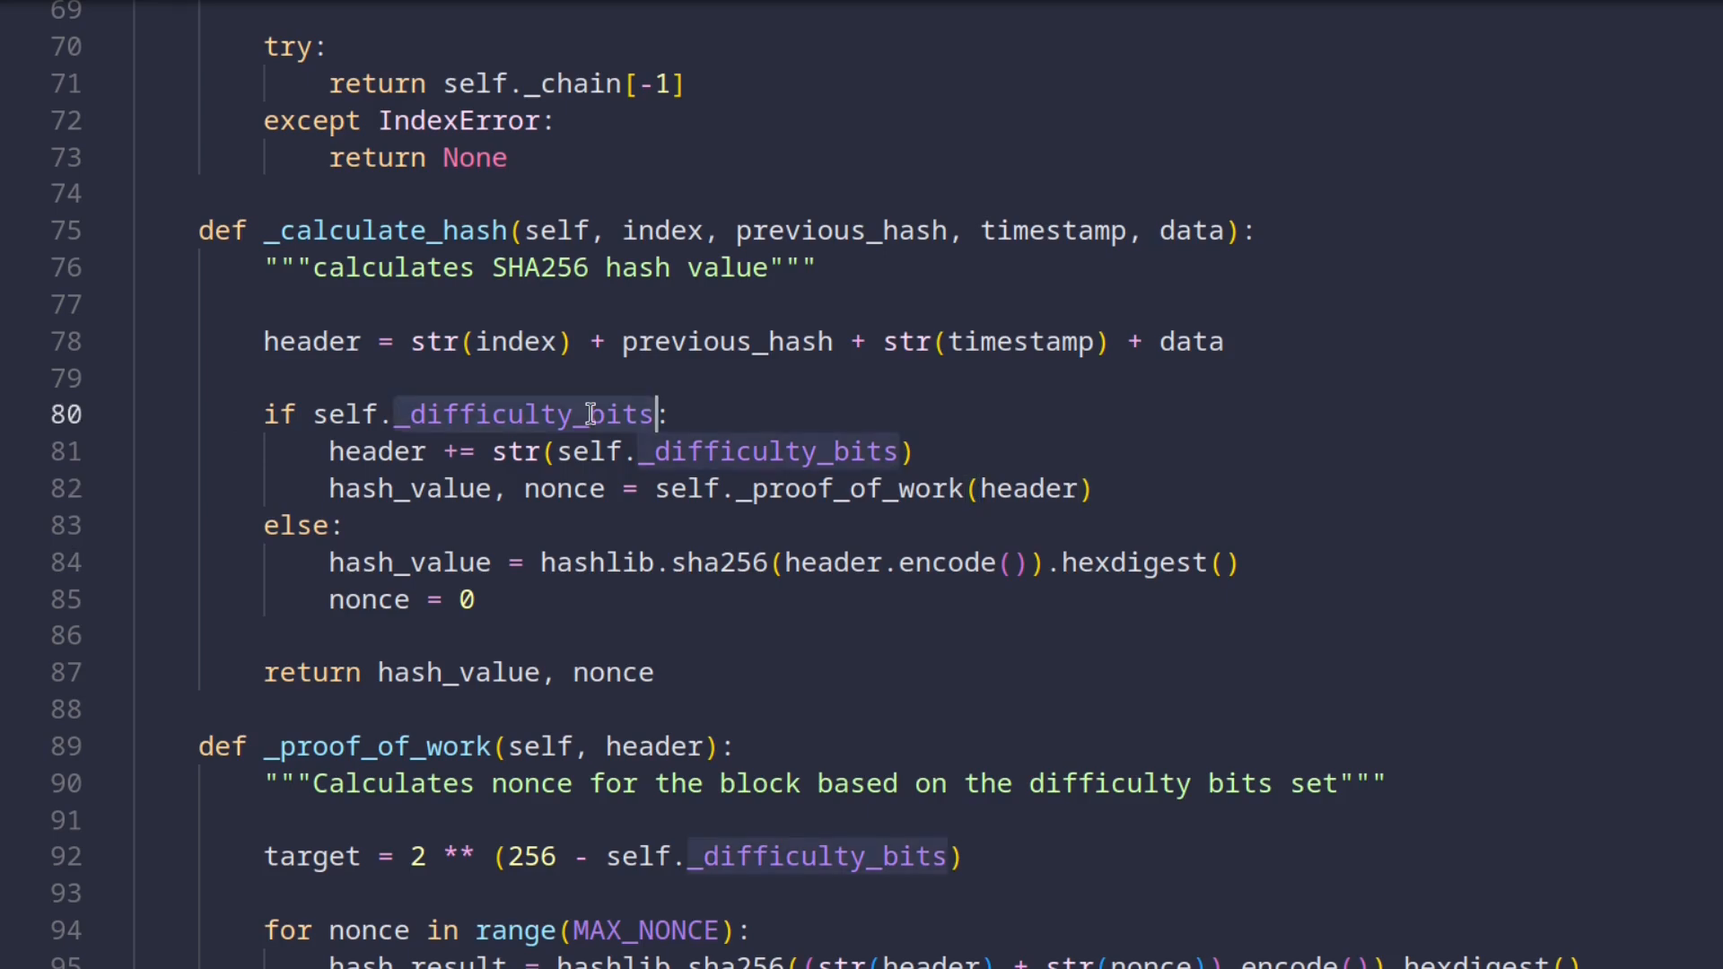
pyautogui.scroll(-3)
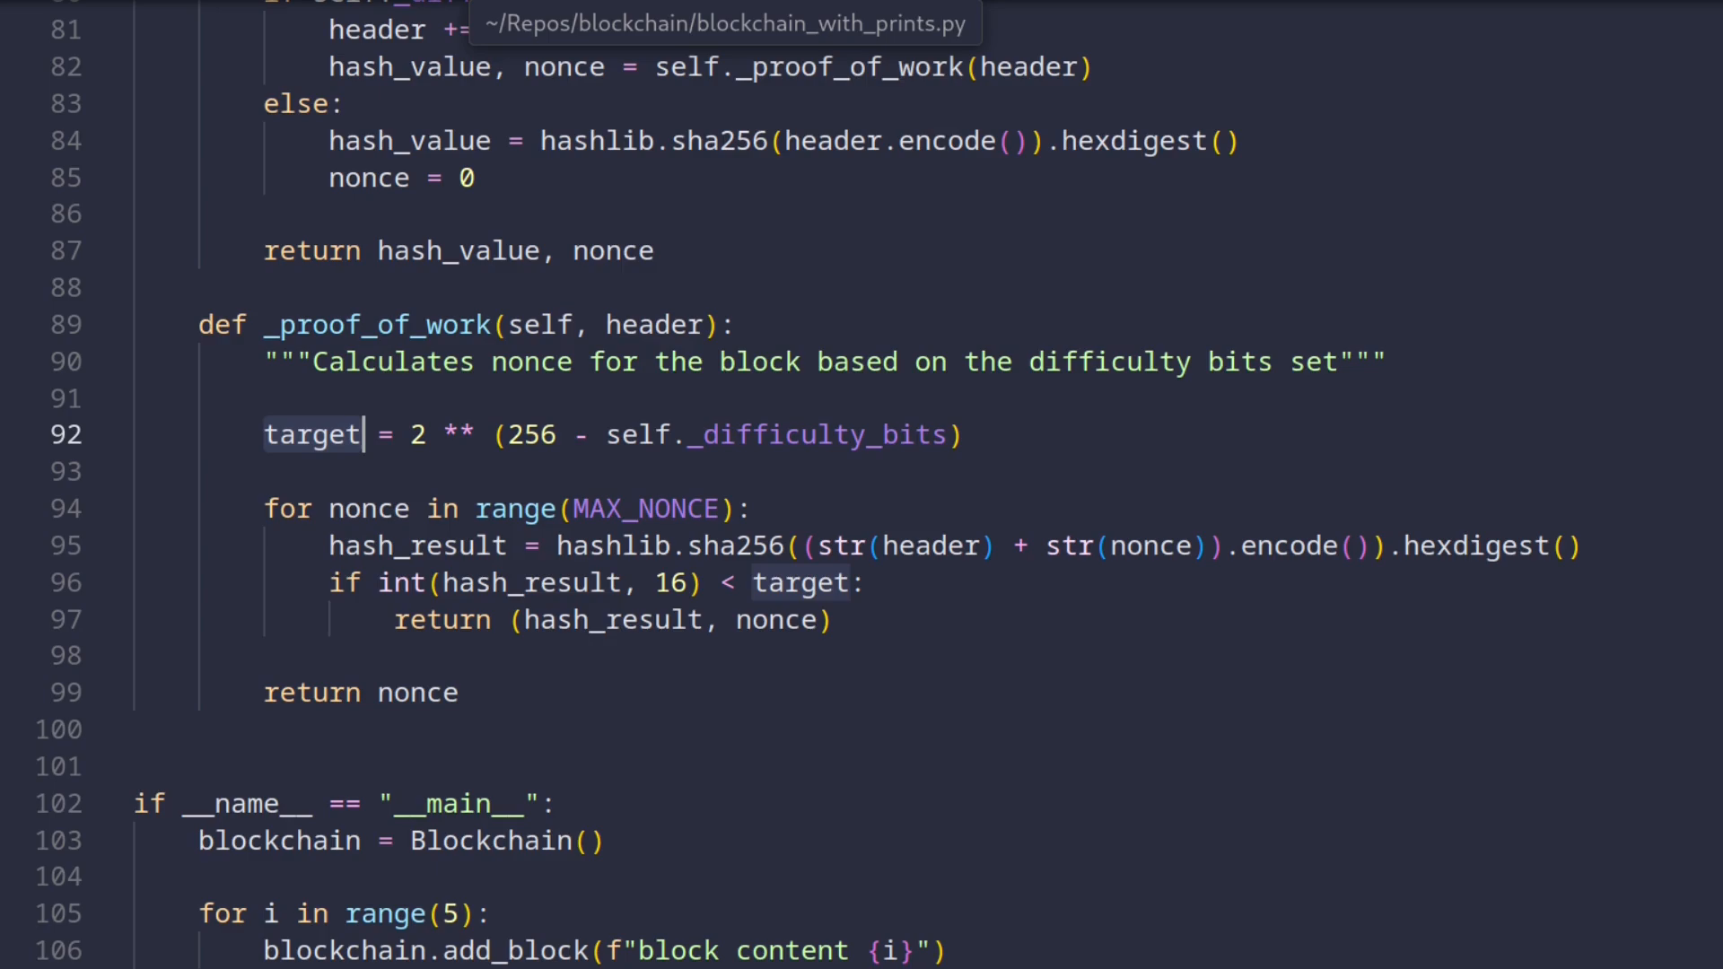